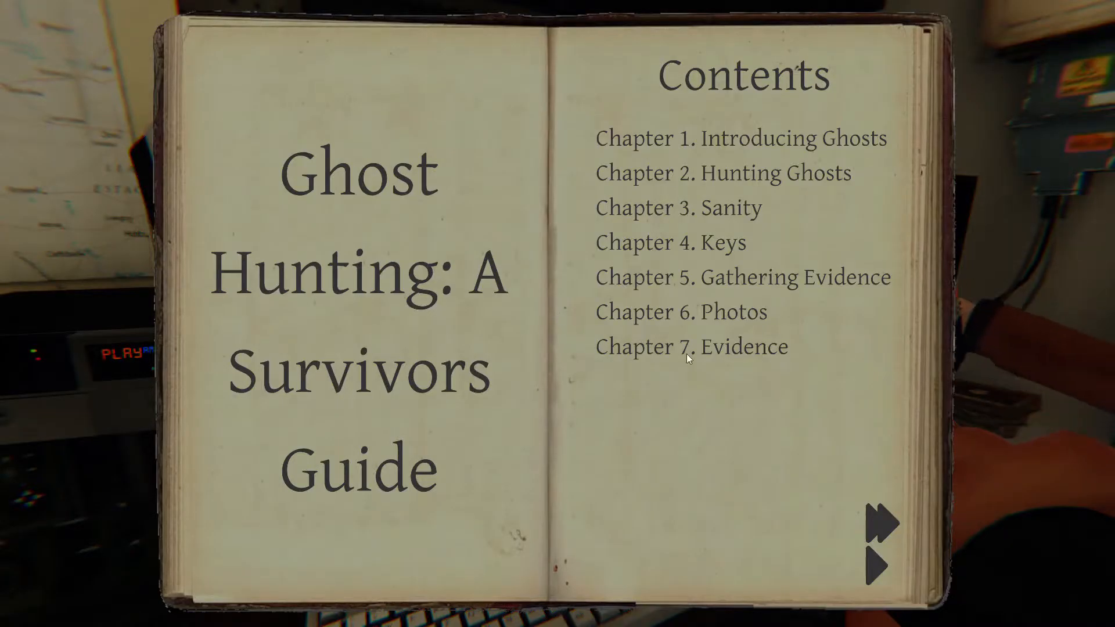
- Open the journal's Evidence chapter, showing no evidence logged and the ghost type undiscovered
{"action": "left_click", "coordinate": [879, 523]}
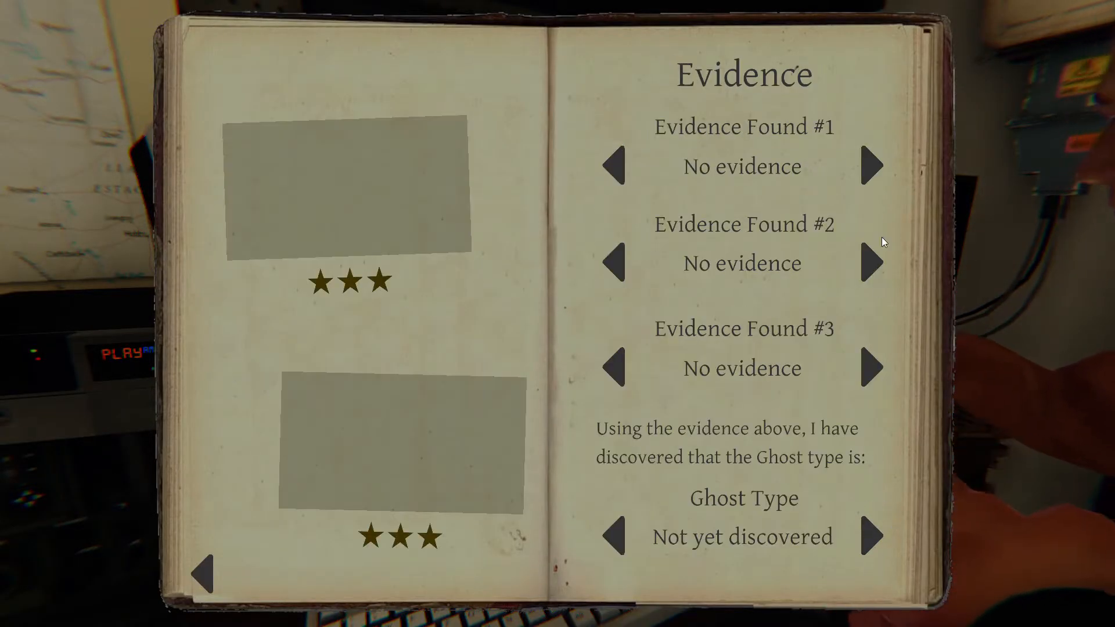
{"action": "left_click", "coordinate": [872, 165]}
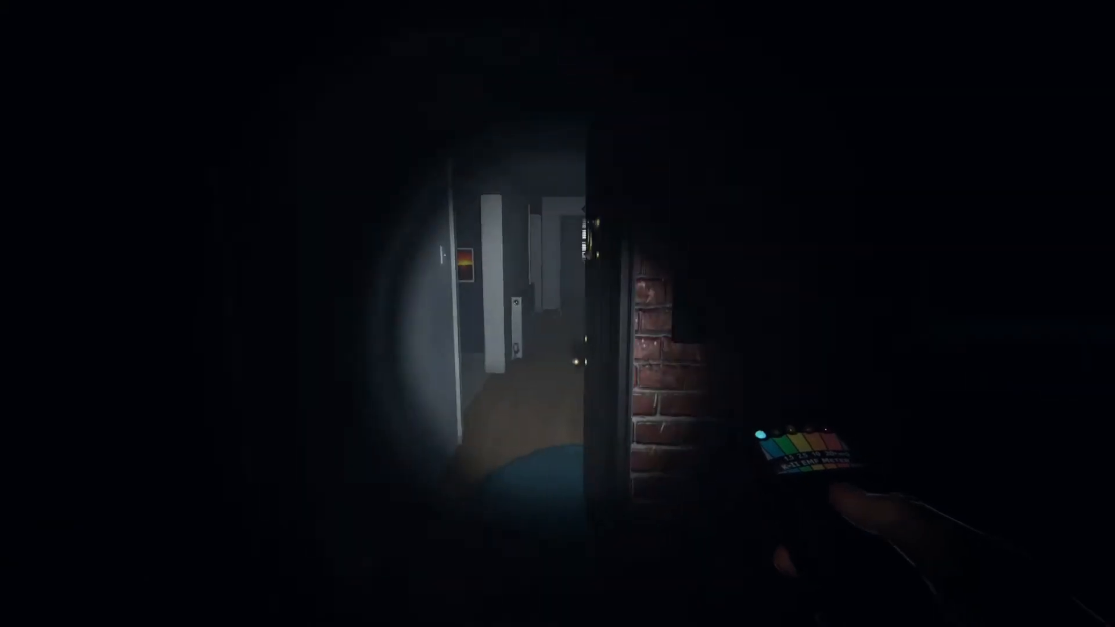
{"action": "mouse_move", "coordinate": [557, 314]}
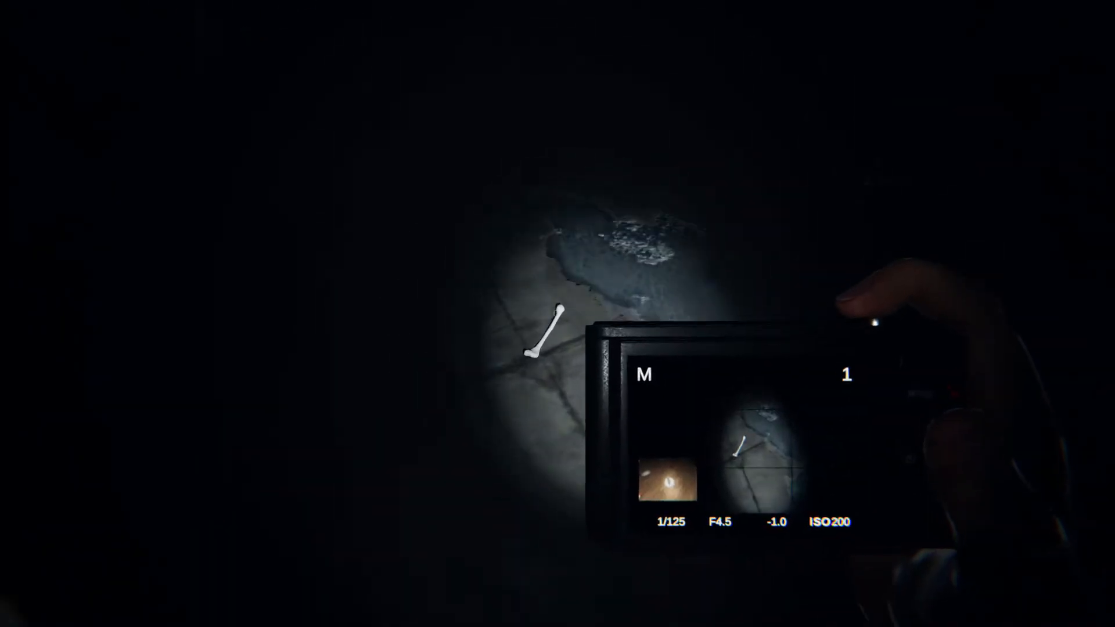
- Photograph the bone lying on the floor with the camera
{"action": "left_click", "coordinate": [872, 315]}
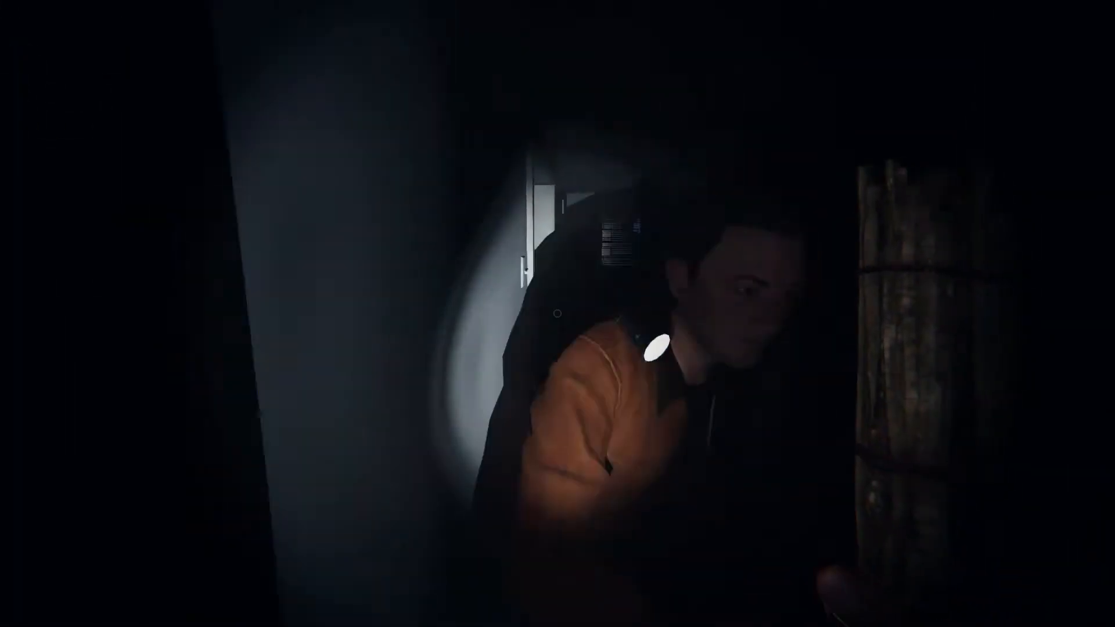
{"action": "mouse_move", "coordinate": [557, 313]}
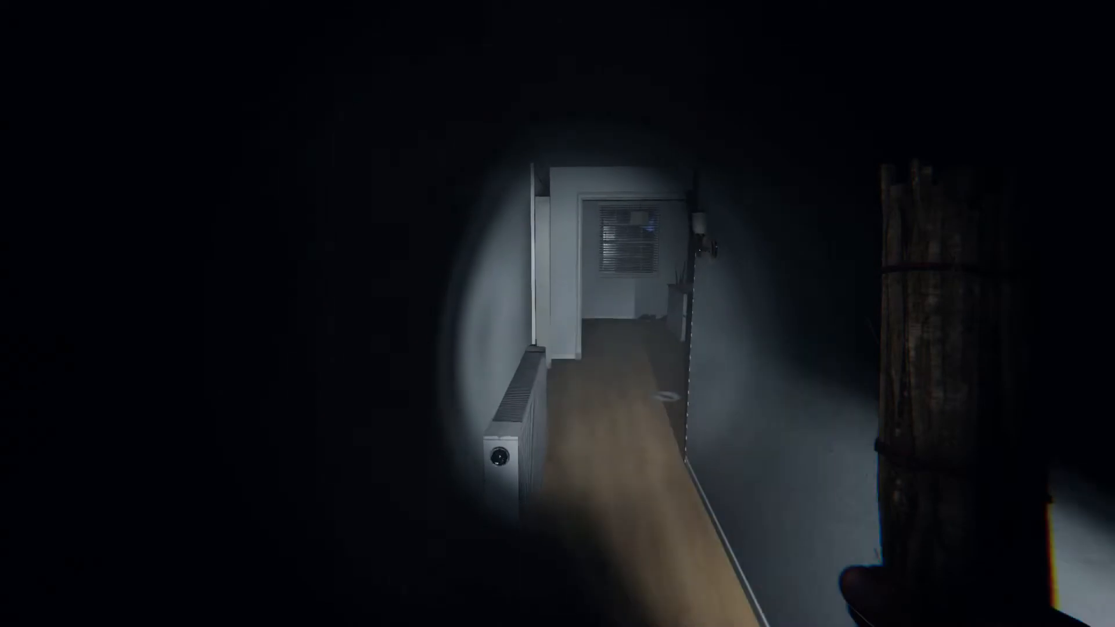
{"action": "mouse_move", "coordinate": [426, 320]}
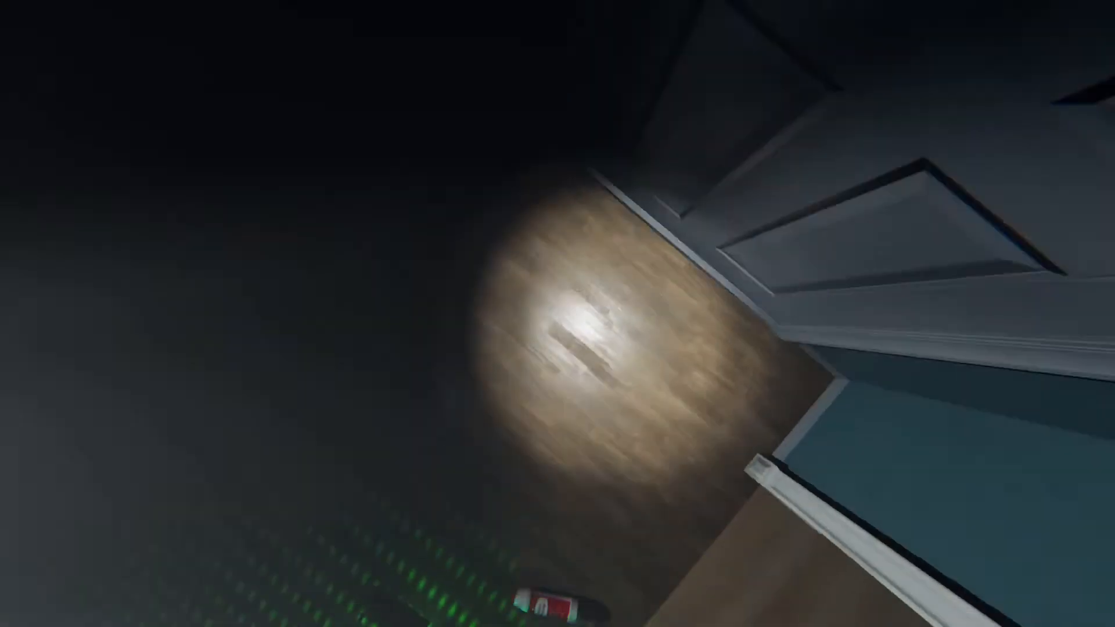
{"action": "mouse_move", "coordinate": [558, 313]}
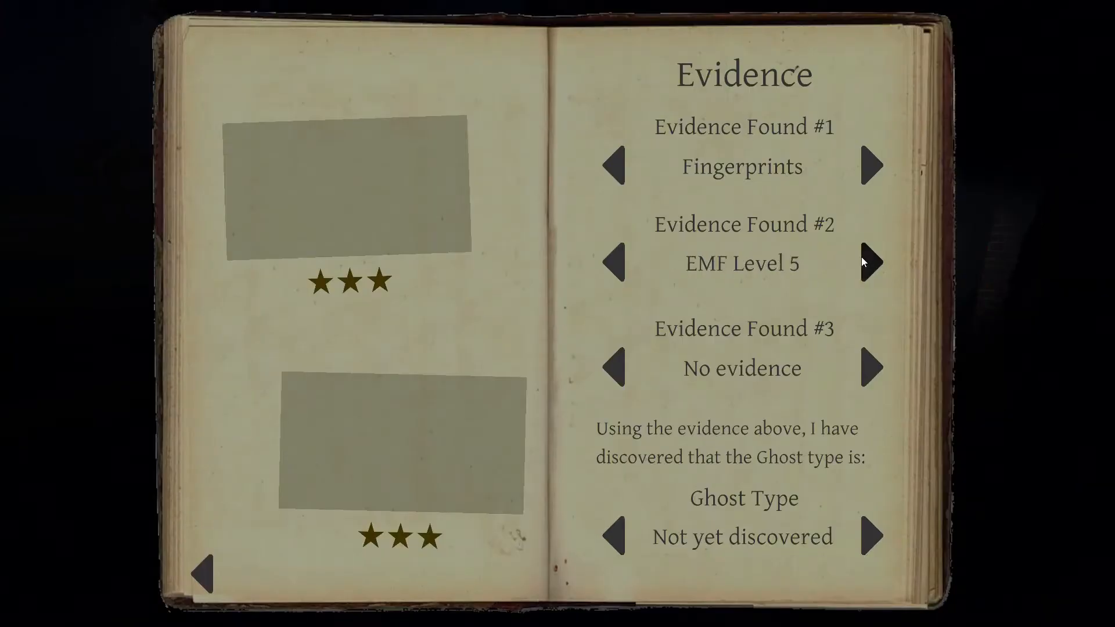
- Step the journal's second evidence entry forward twice while at the truck monitor
{"action": "left_click", "coordinate": [872, 262]}
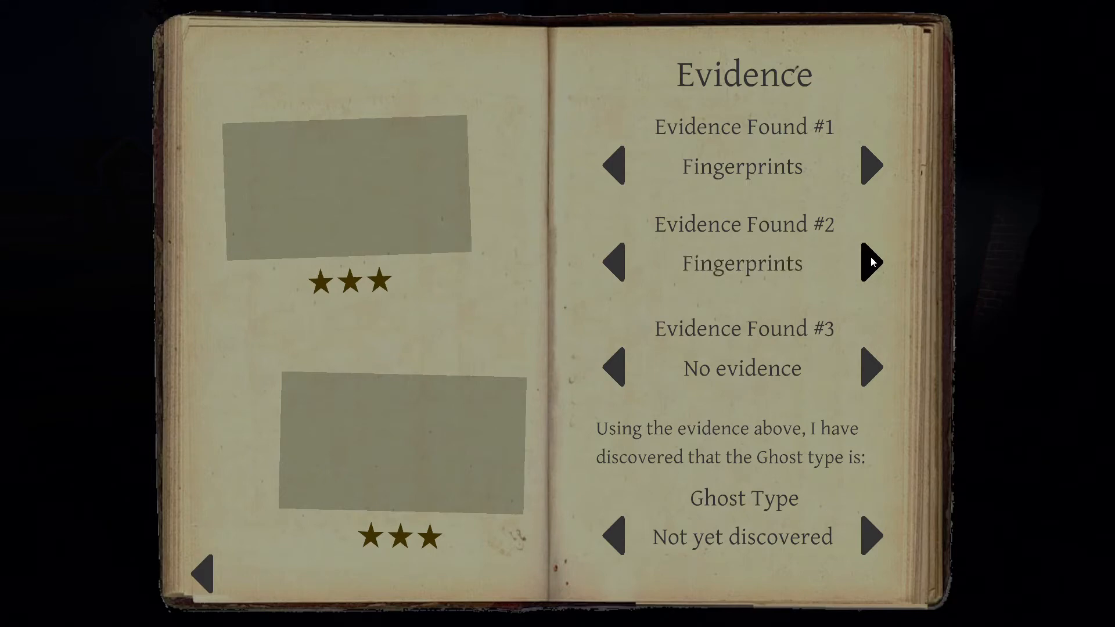
{"action": "left_click", "coordinate": [872, 263]}
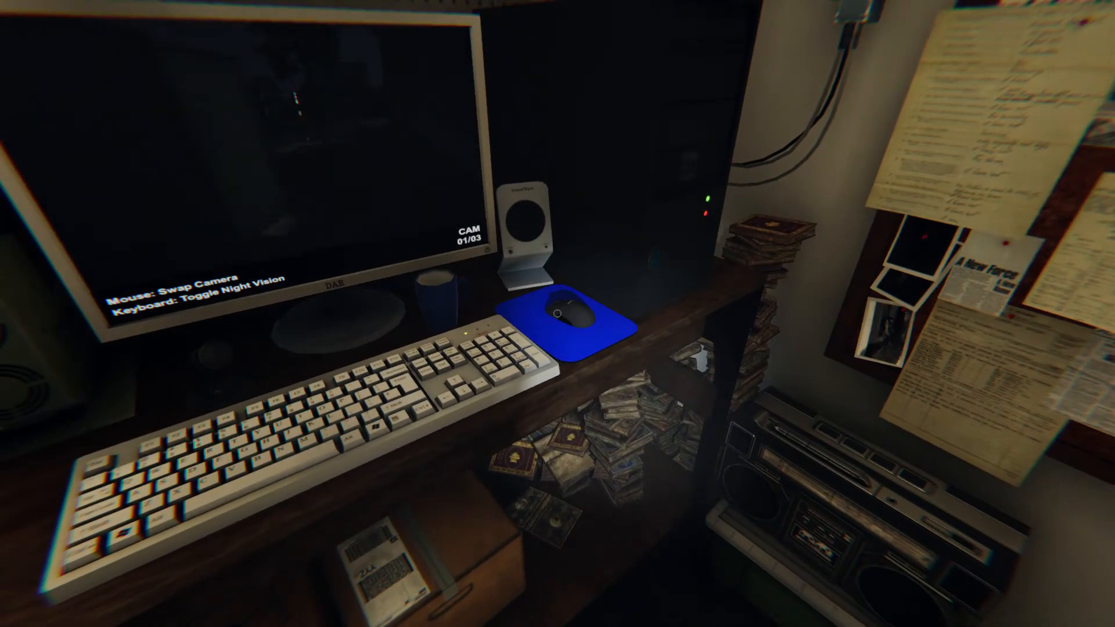
- Switch the truck monitor to CAM 03/03, showing the room with the white door
{"action": "left_click", "coordinate": [565, 313]}
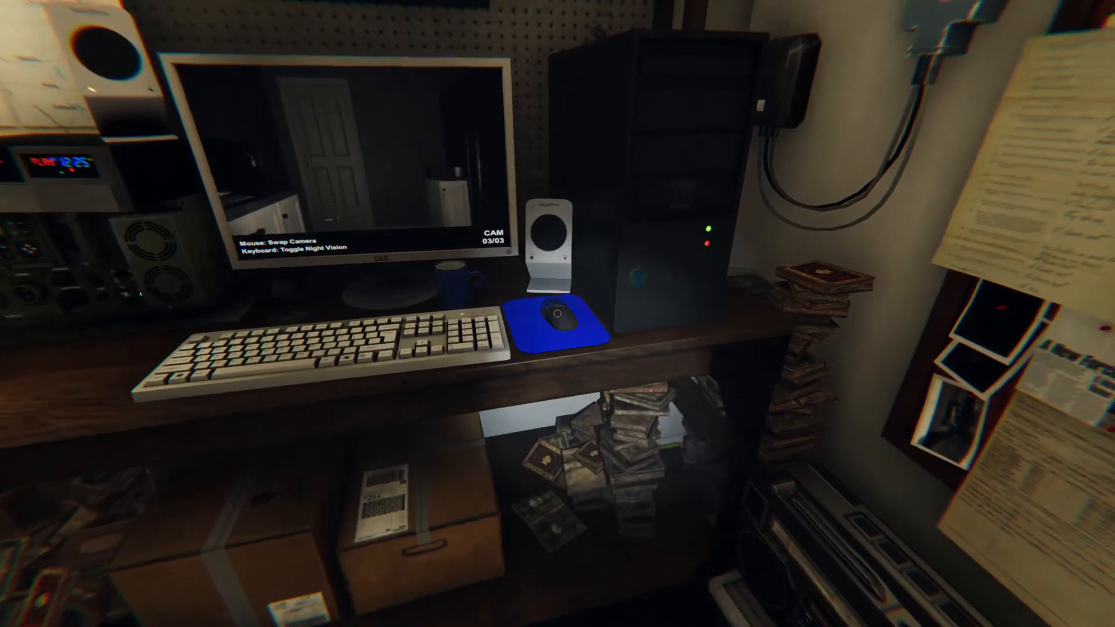
- Switch the monitor to CAM 02/03 and enable night vision while the timer runs out
{"action": "left_click", "coordinate": [556, 321]}
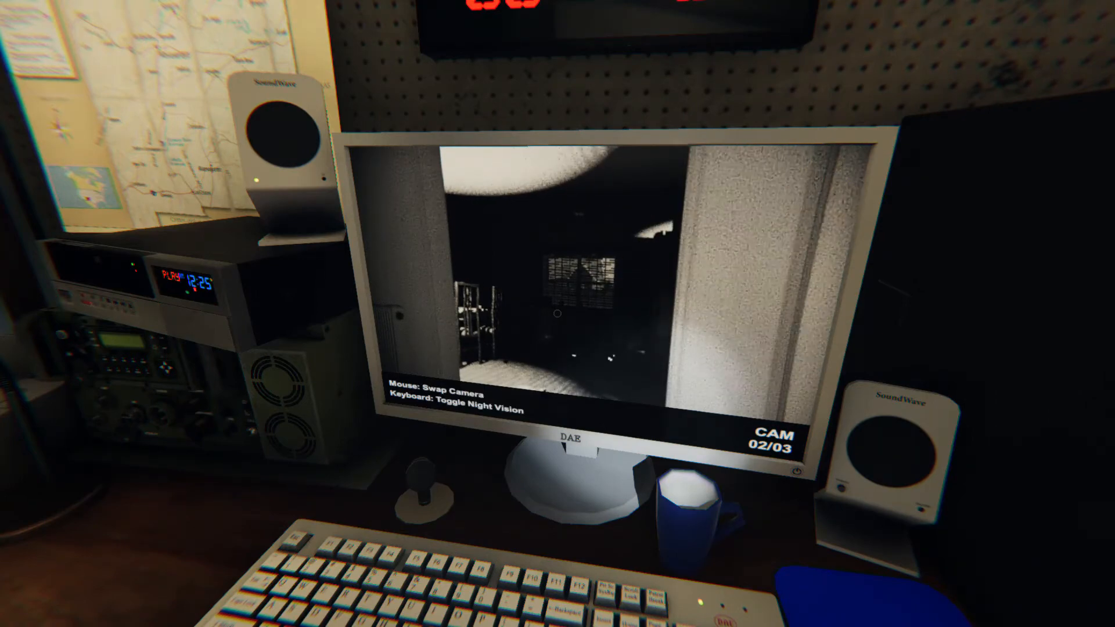
{"action": "key", "text": "n"}
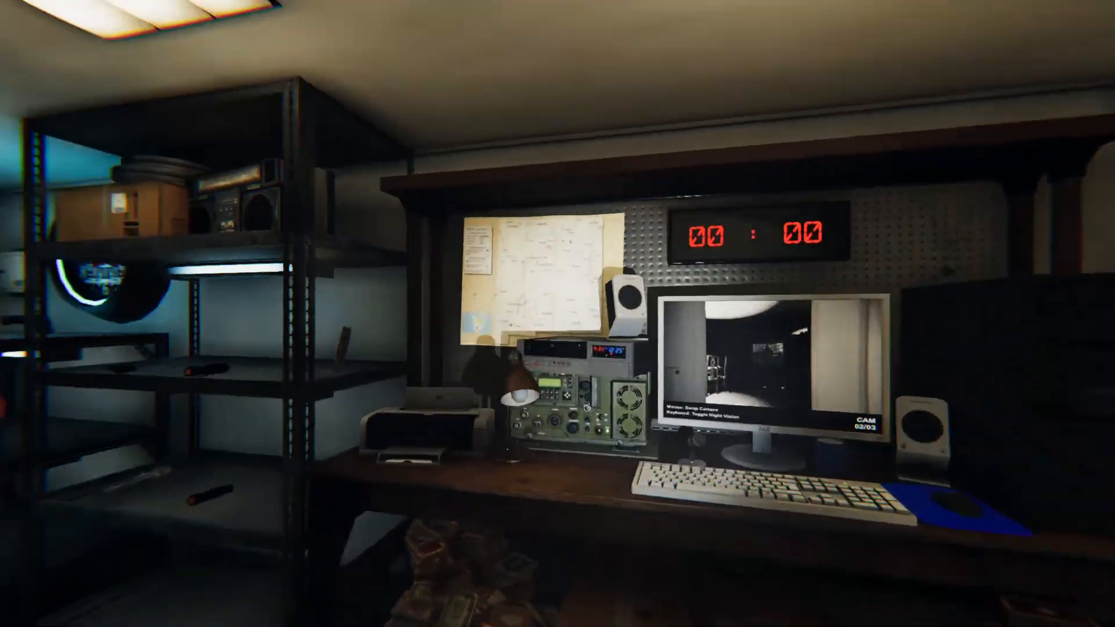
- Set evidence #3 to Freezing Temperatures, end the contract, and dismiss the $65 Demon payment board
{"action": "key", "text": "j"}
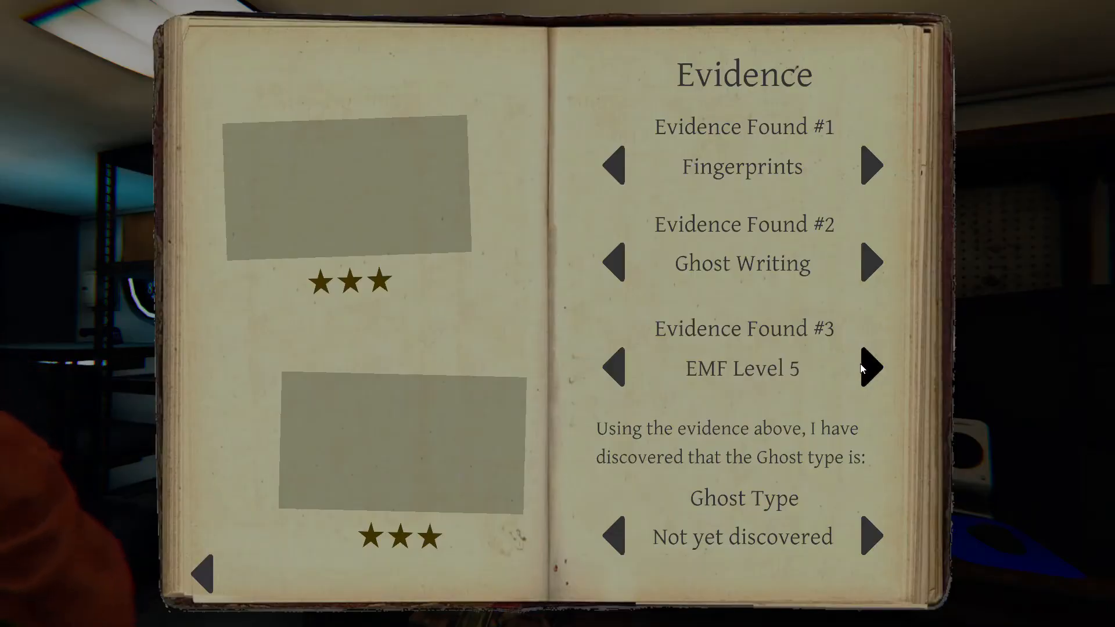
{"action": "left_click", "coordinate": [873, 366]}
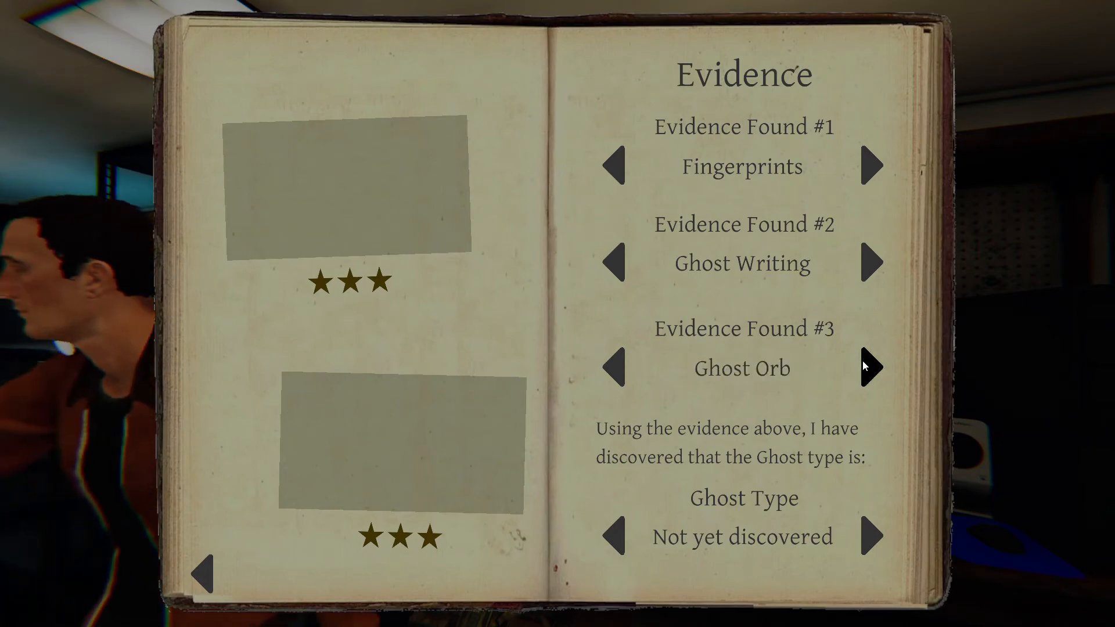
{"action": "left_click", "coordinate": [872, 366]}
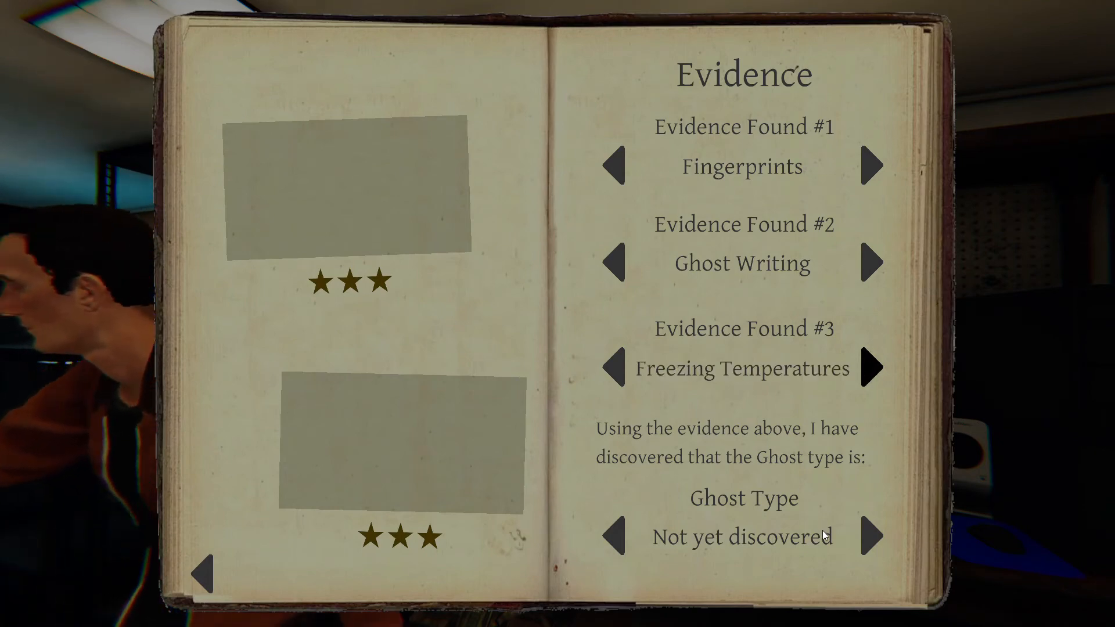
{"action": "left_click", "coordinate": [873, 536]}
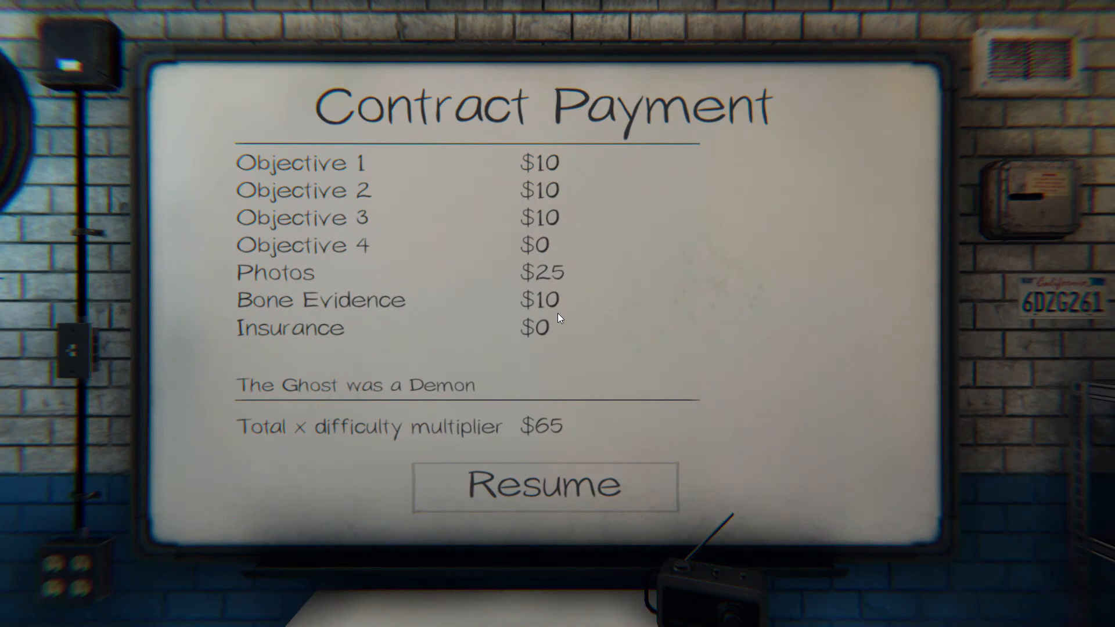
{"action": "left_click", "coordinate": [544, 486]}
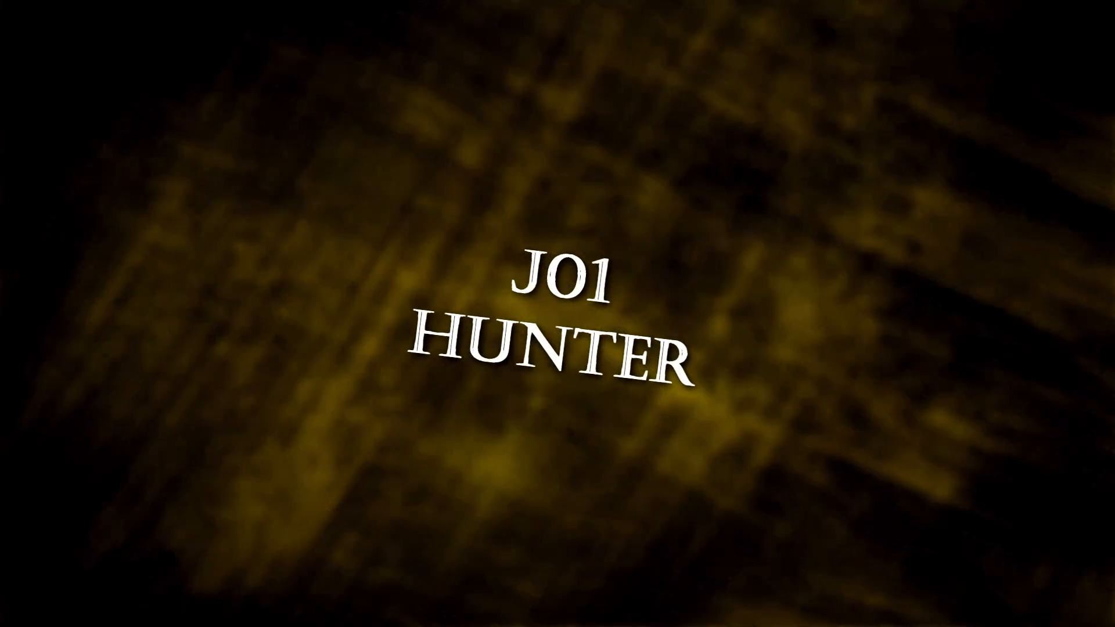